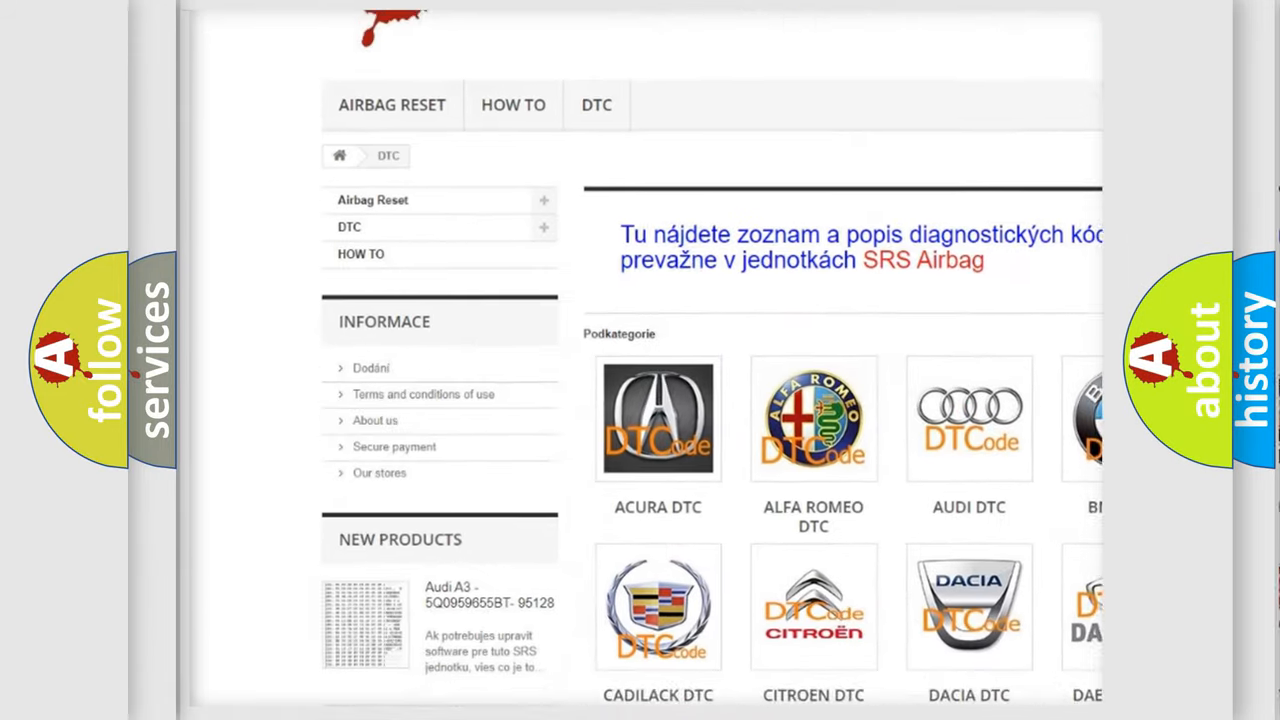
scroll(down, 3)
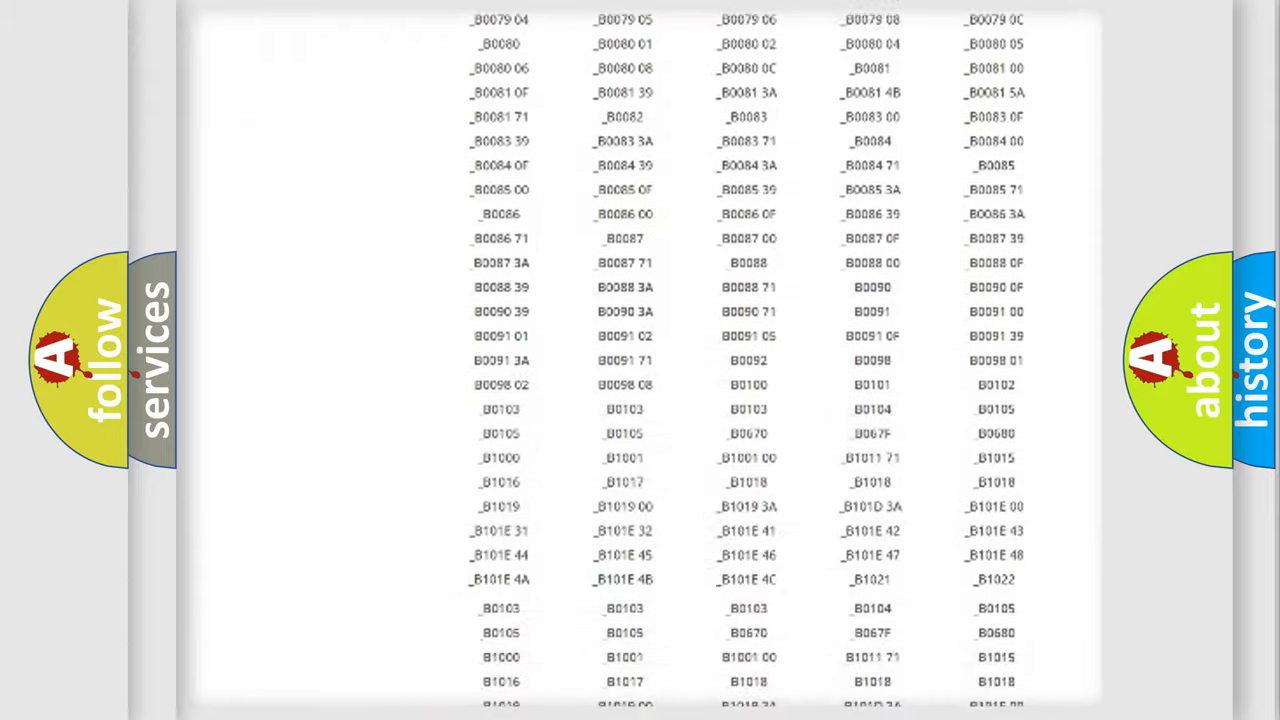
scroll(down, 3)
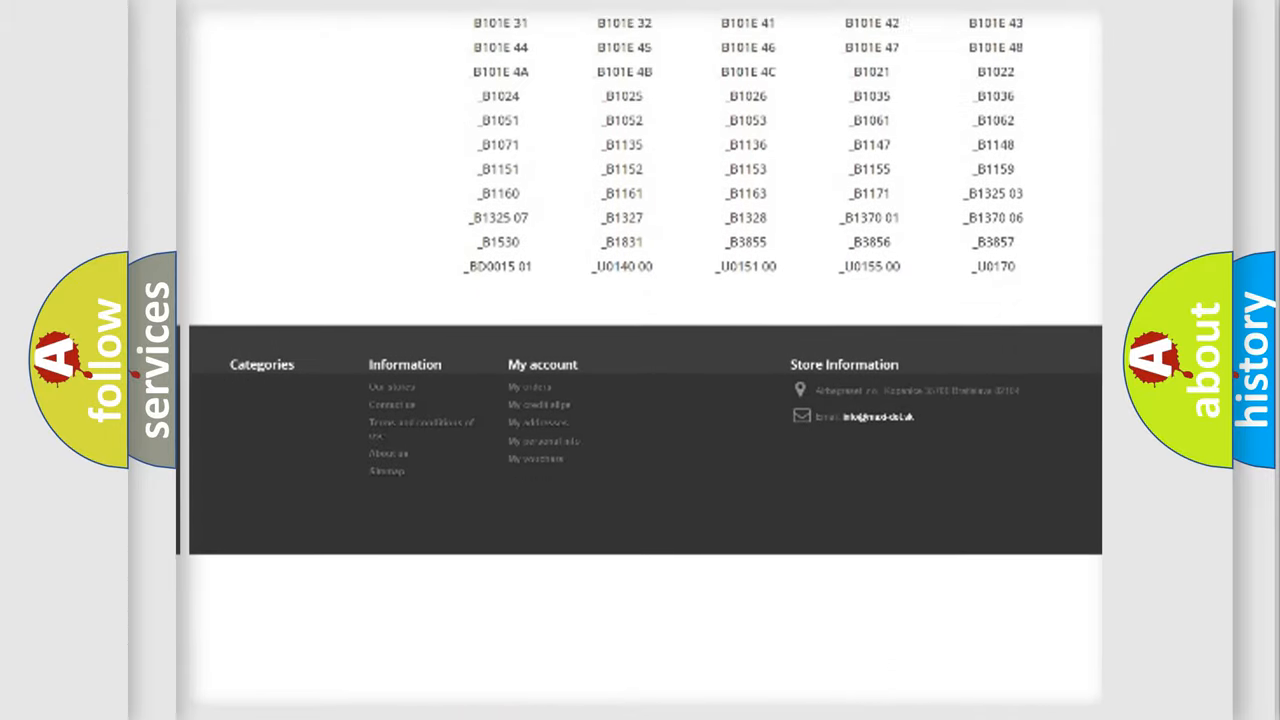